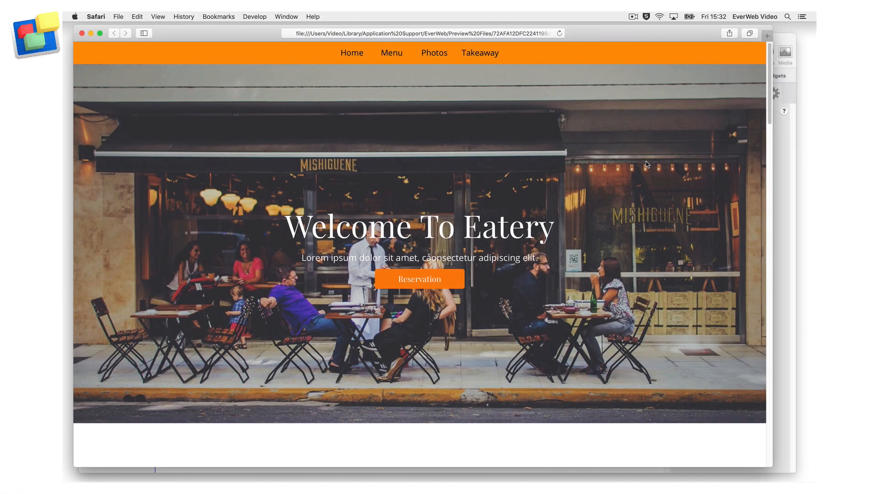
Scroll the Eatery home page preview in Safari to check the orange navigation bar
scroll(down, 3)
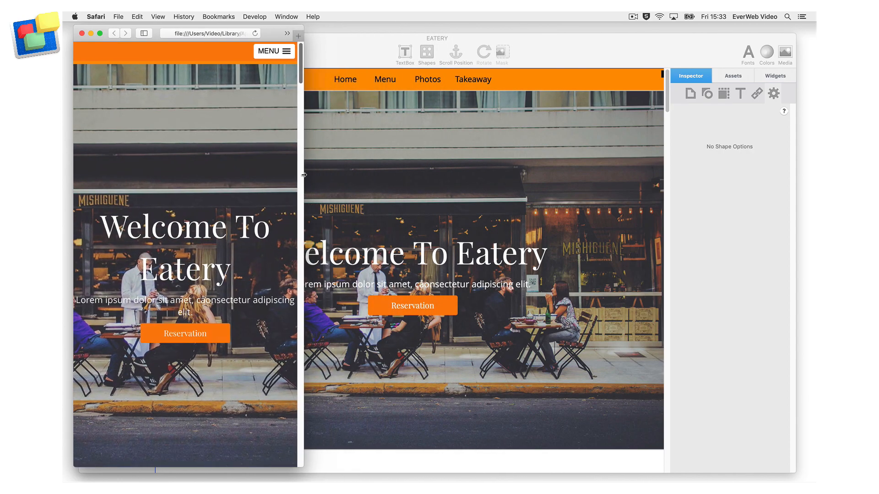
scroll(down, 3)
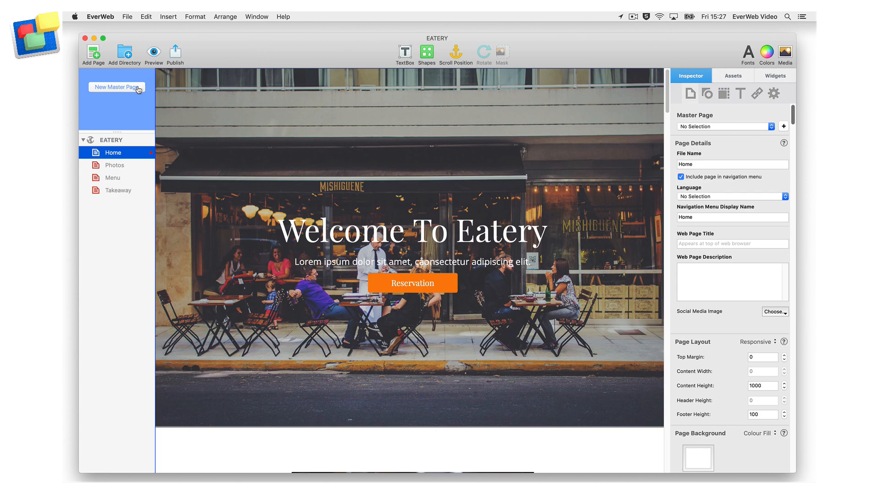
Create a new Blank Responsive master page from the Home template
click(116, 87)
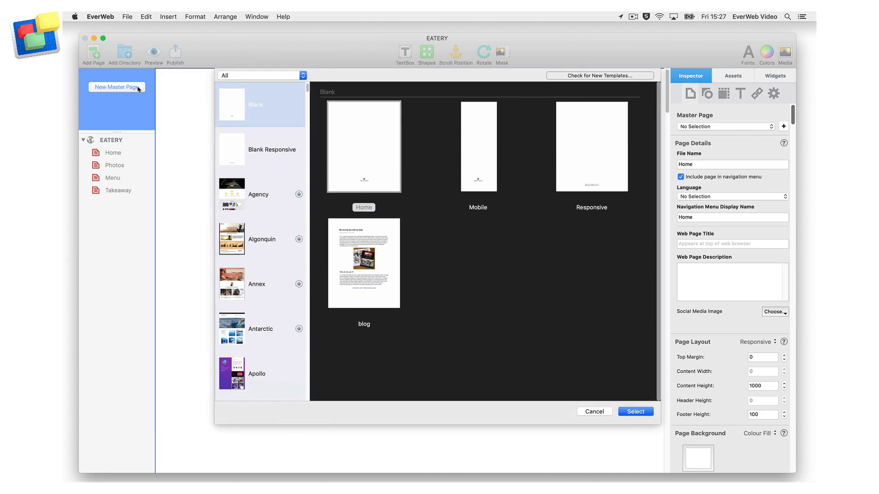
click(260, 149)
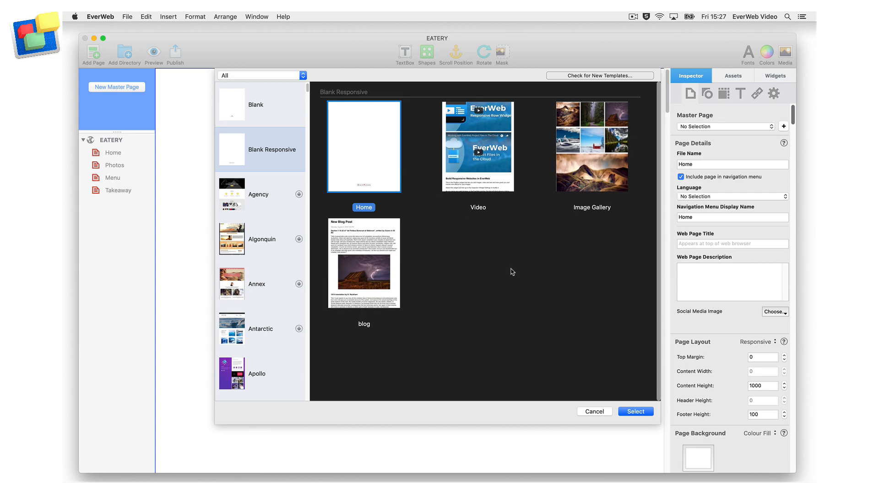
click(635, 411)
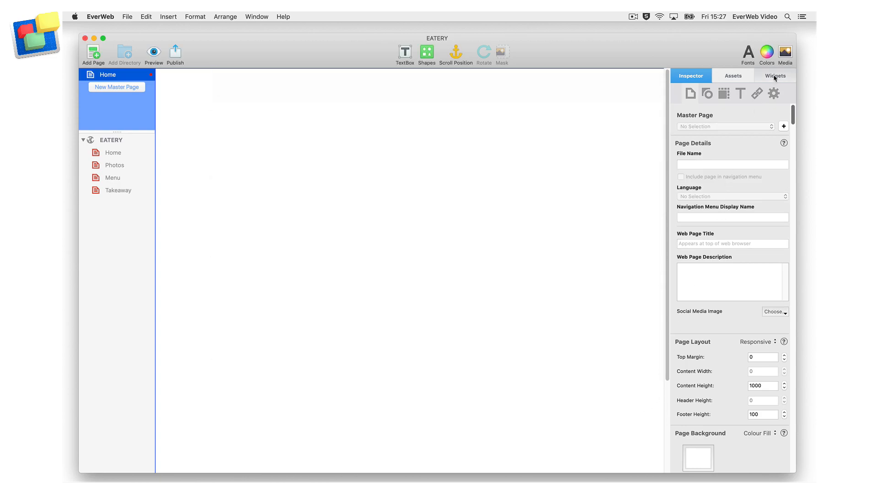
Add a Navigation Bar widget and give it an orange background colour
click(774, 76)
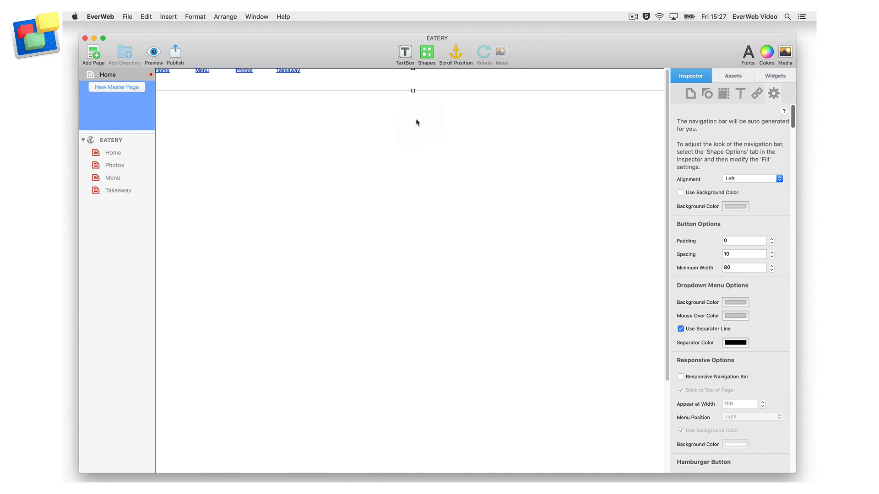
click(680, 192)
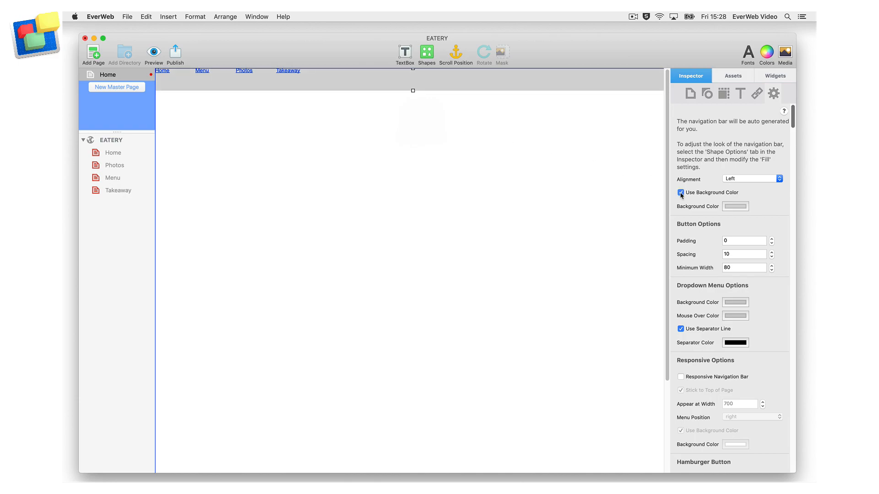
click(735, 206)
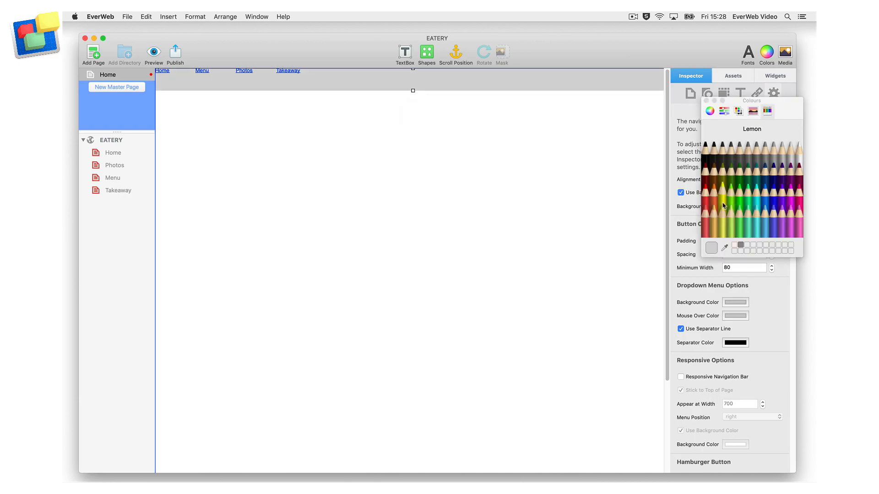
click(713, 202)
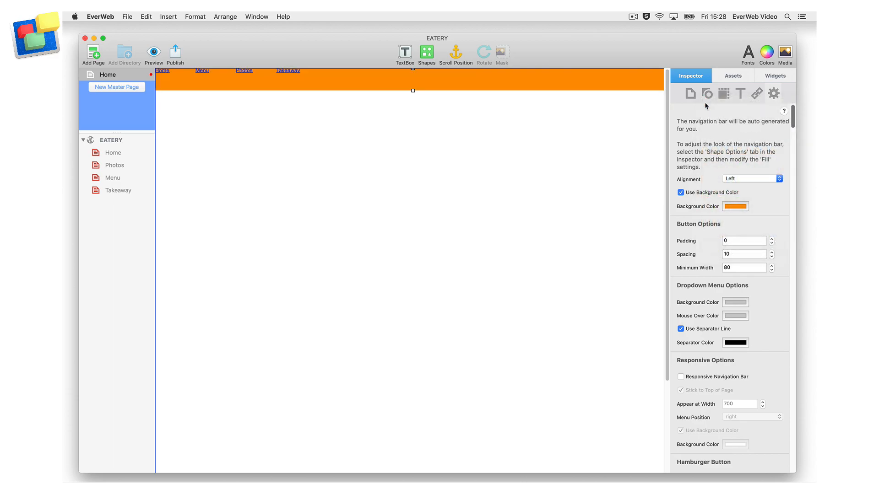
mouse_move(706, 226)
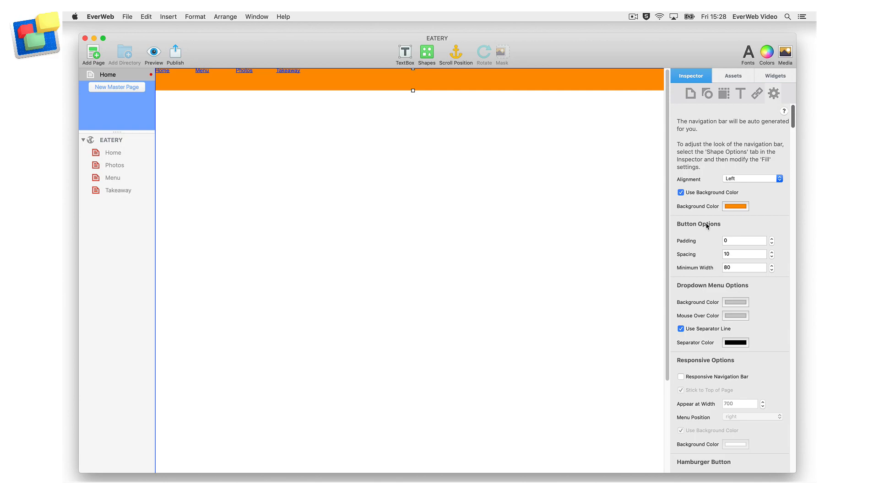
mouse_move(724, 96)
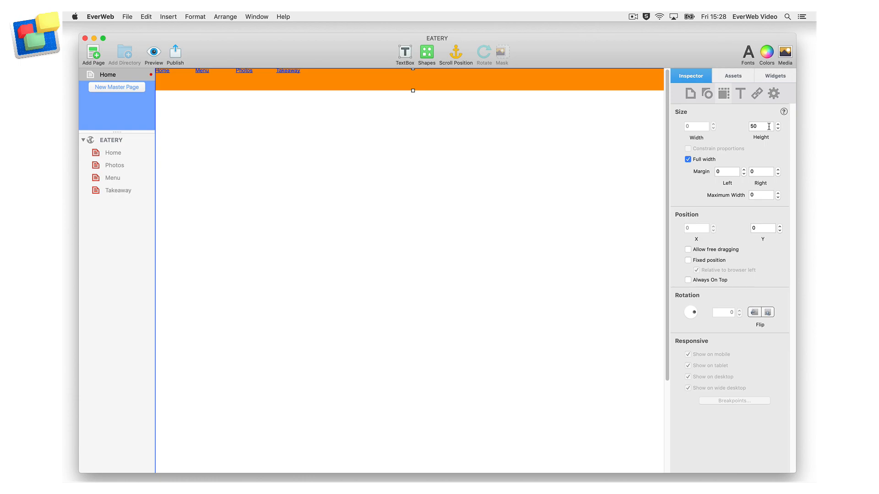
mouse_move(742, 116)
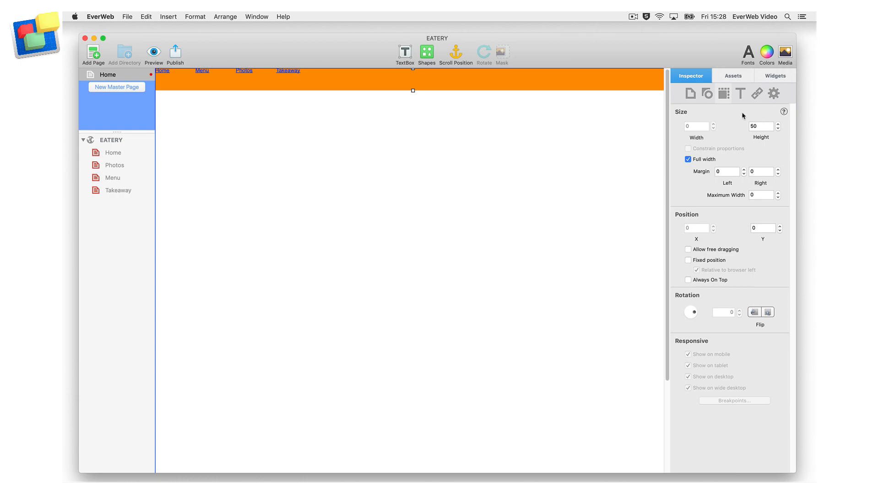
Insert a rectangle shape, fill it orange and set its height to 50
click(425, 52)
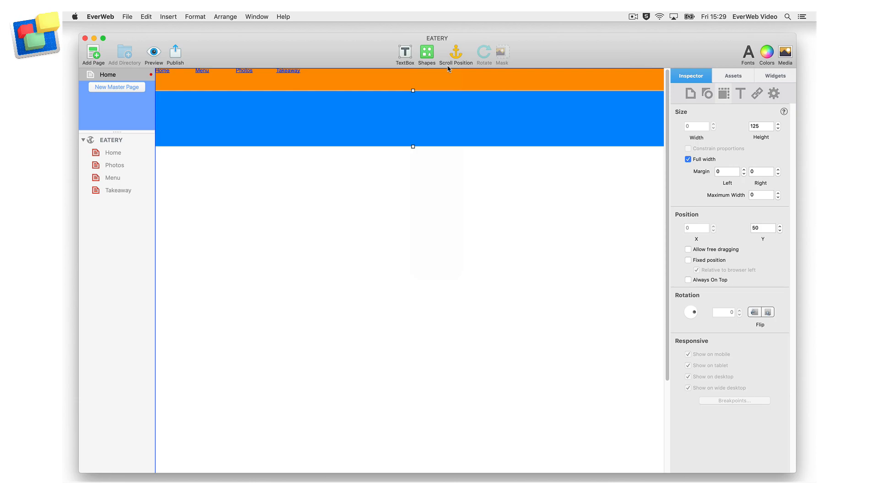
mouse_move(458, 113)
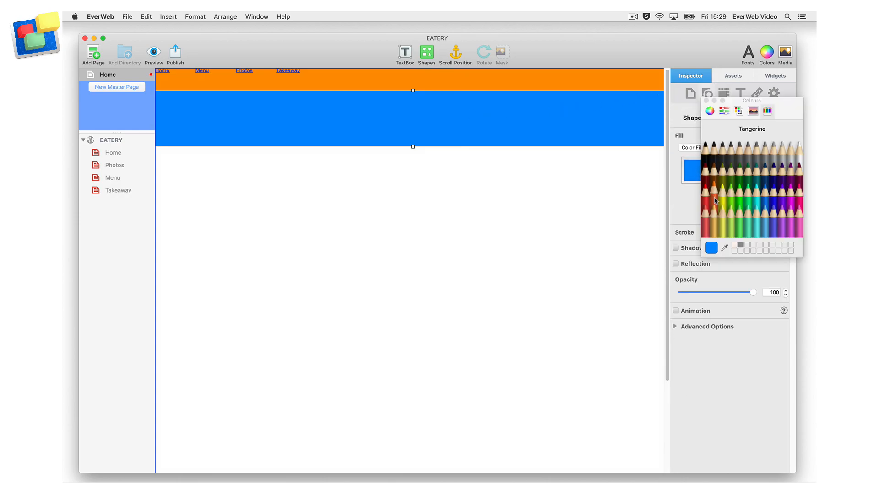
click(712, 143)
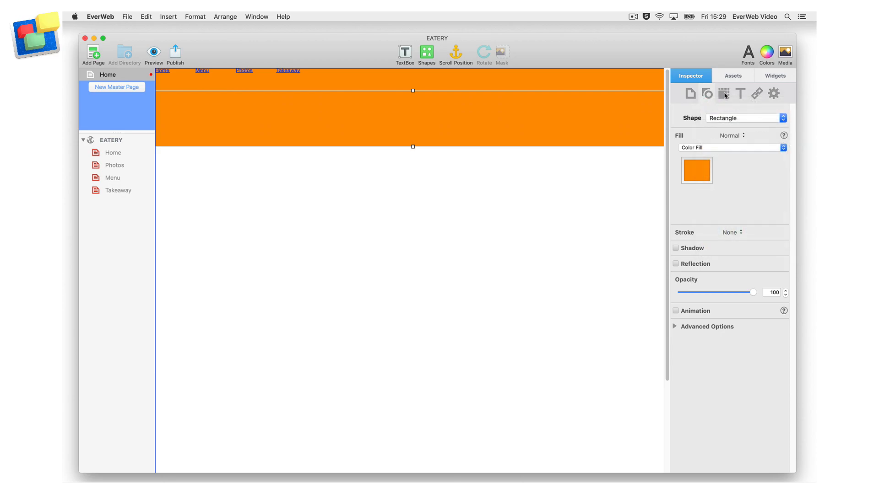
click(723, 93)
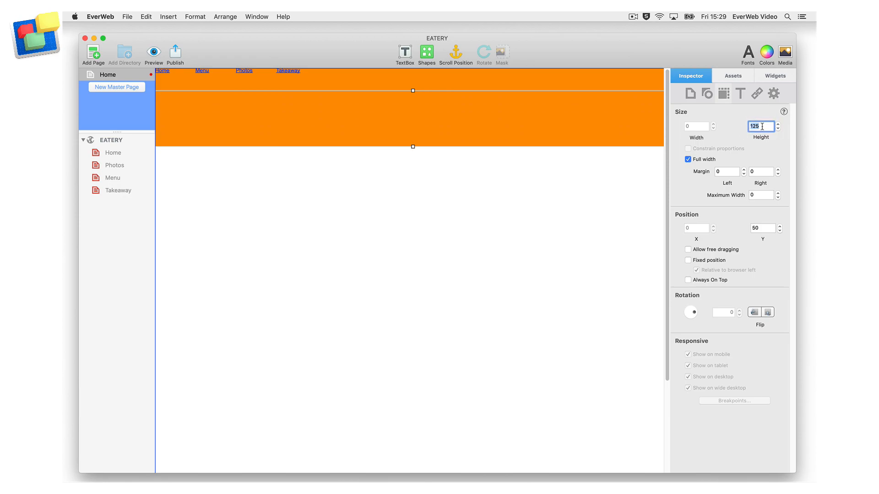
text(50)
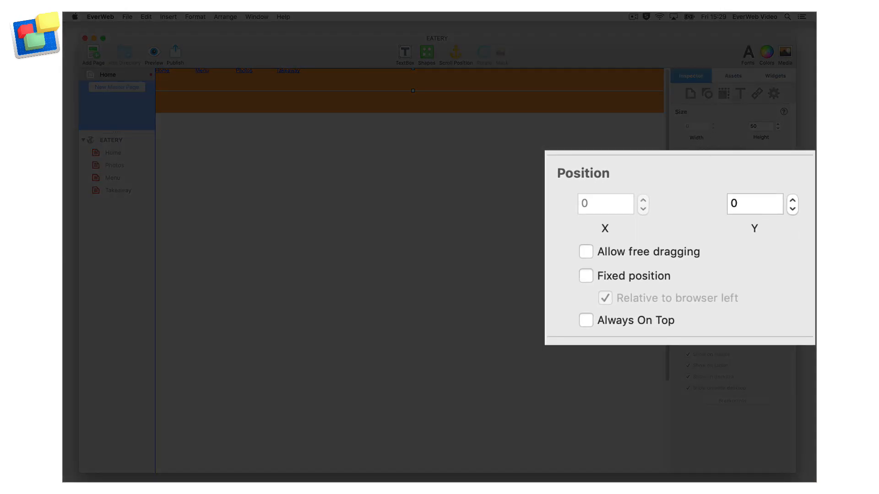
Fix the navigation bar at the top, then return to the Eatery Home page
click(584, 276)
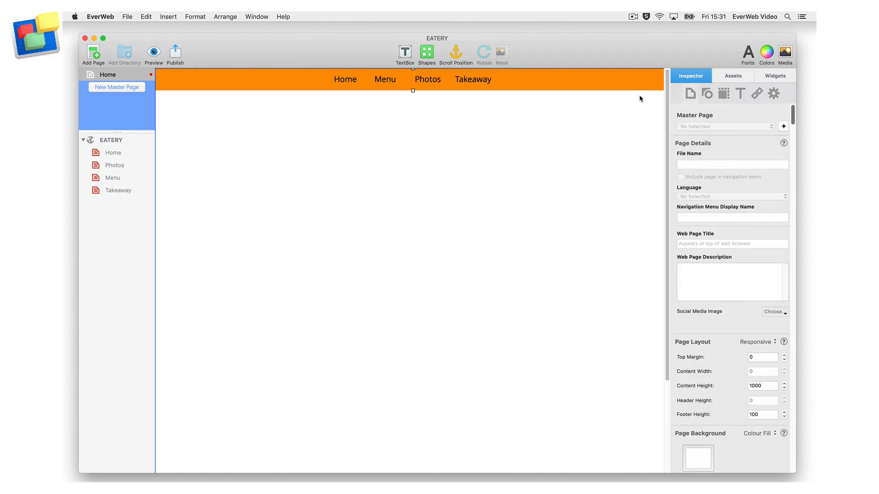
mouse_move(484, 85)
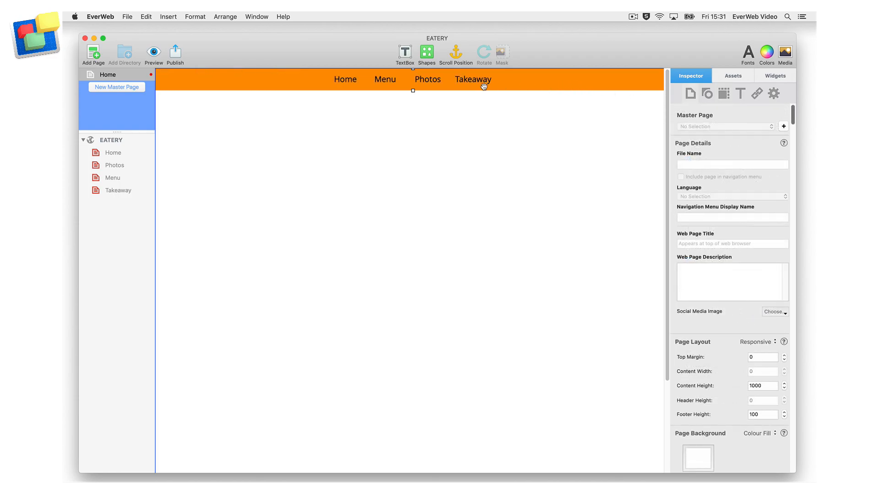
click(113, 153)
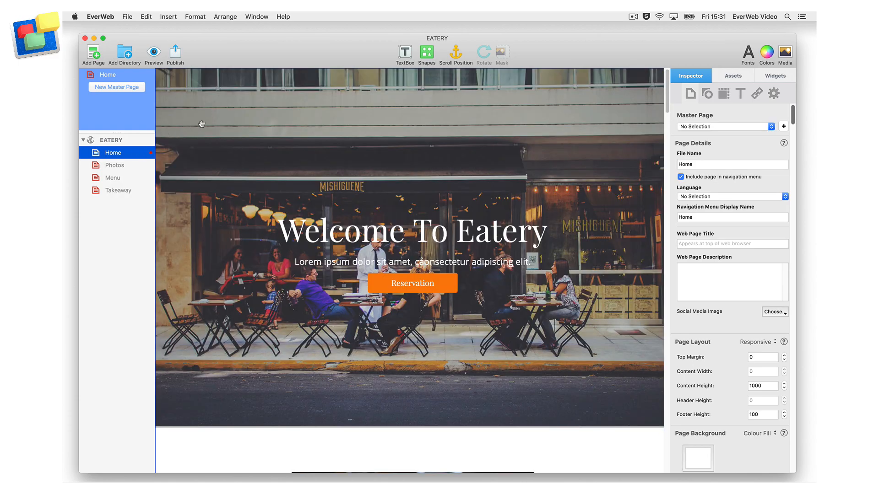
Choose Home as the page's master page and launch the browser preview
click(723, 127)
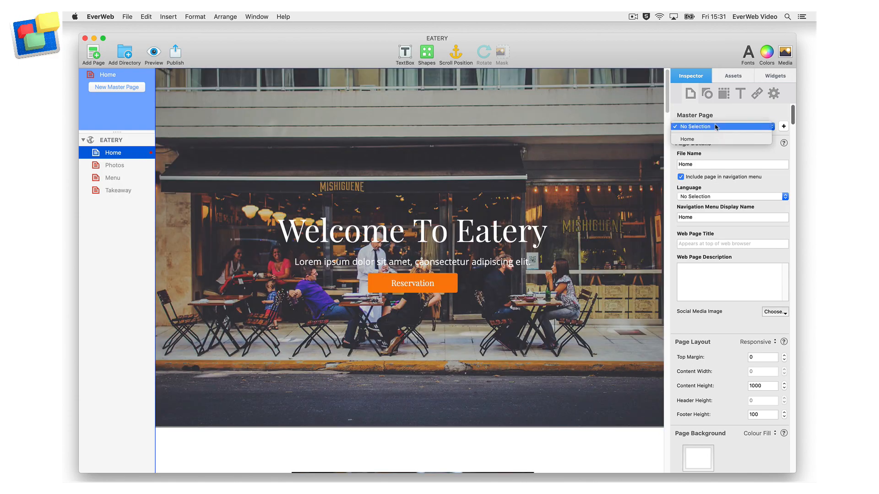
click(723, 126)
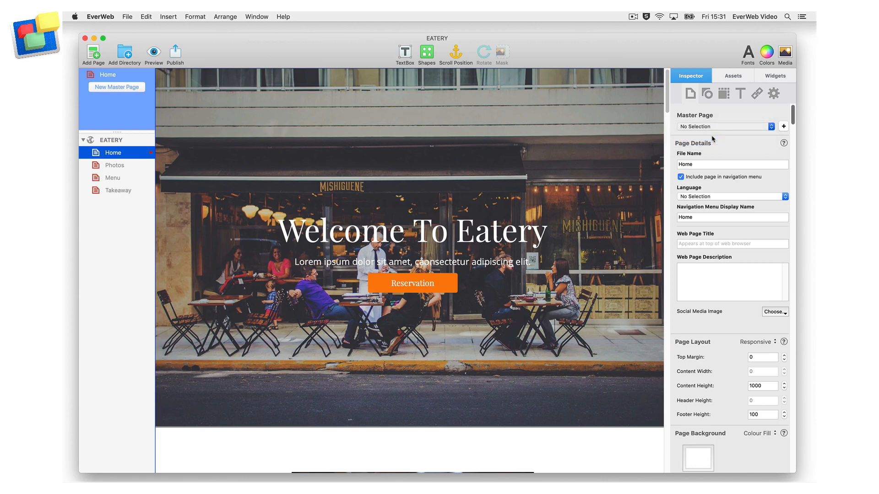
click(722, 126)
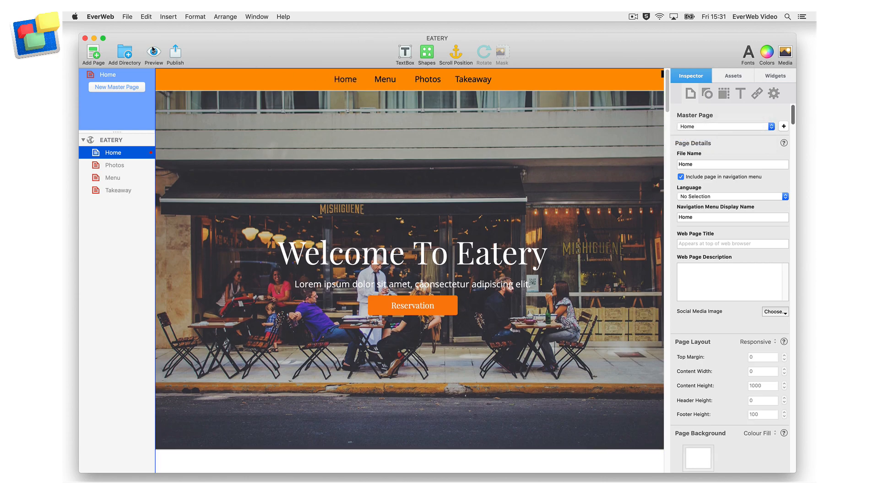
click(175, 54)
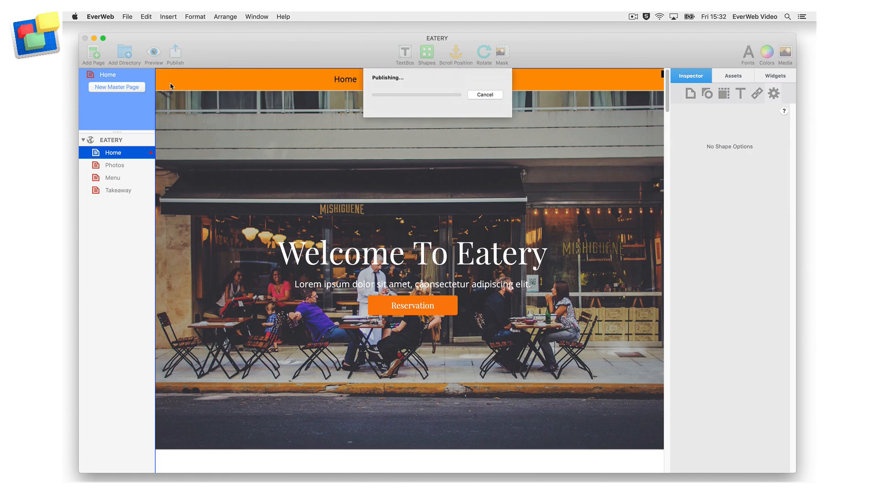